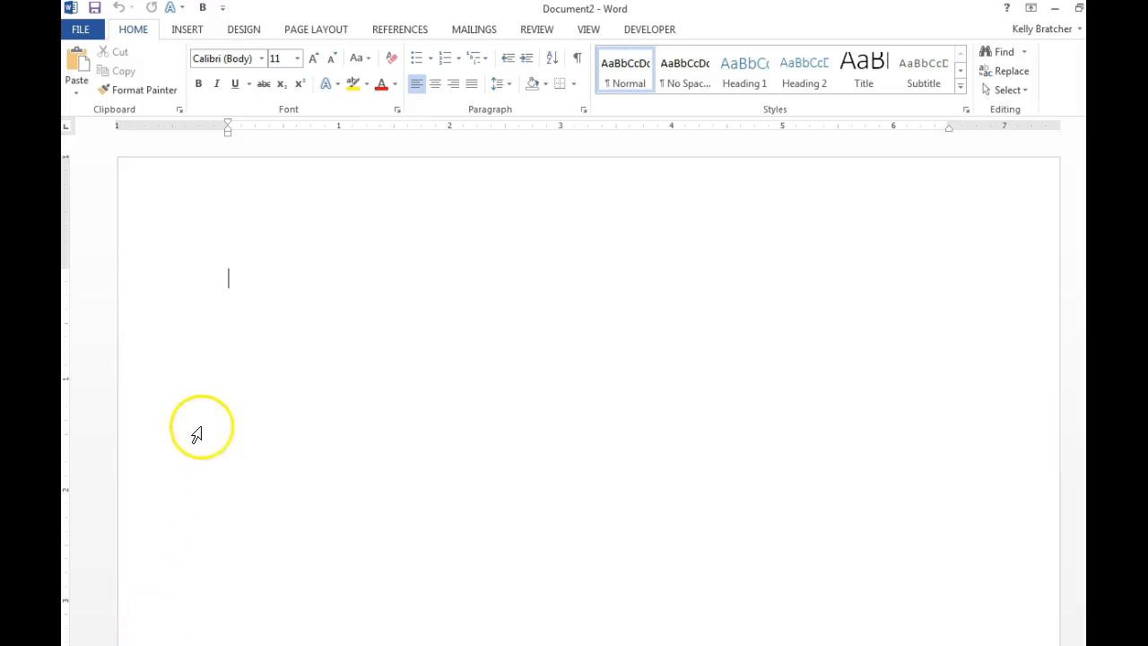
mouse_move(434, 302)
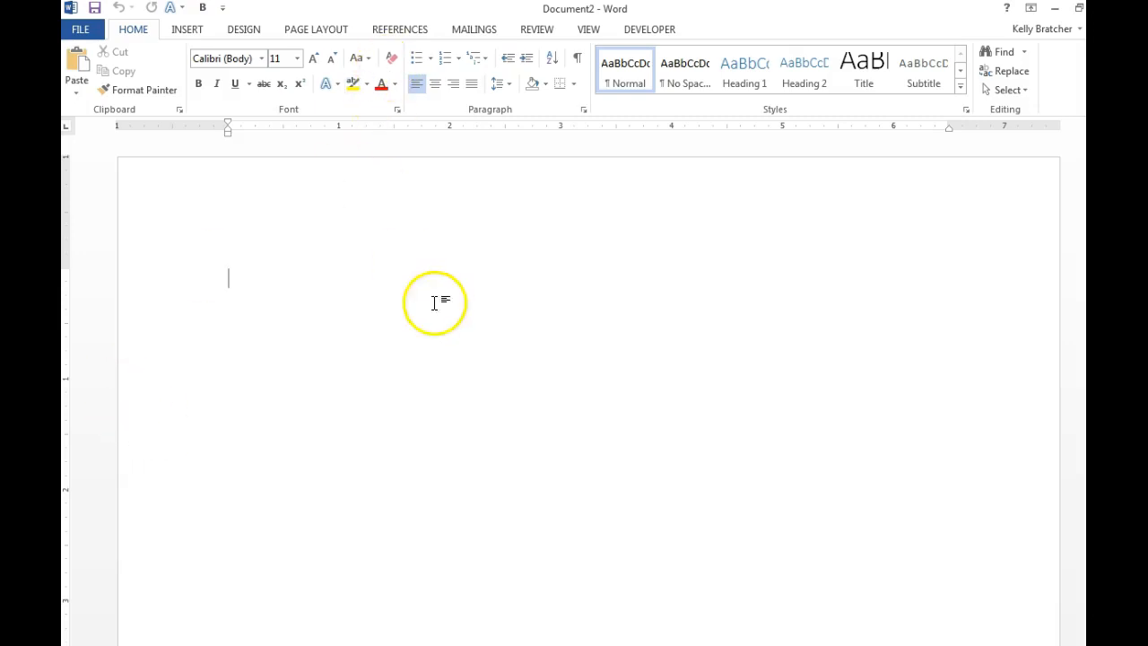
- Bring up the Insert Chart dialog from the Insert tab
left_click(187, 28)
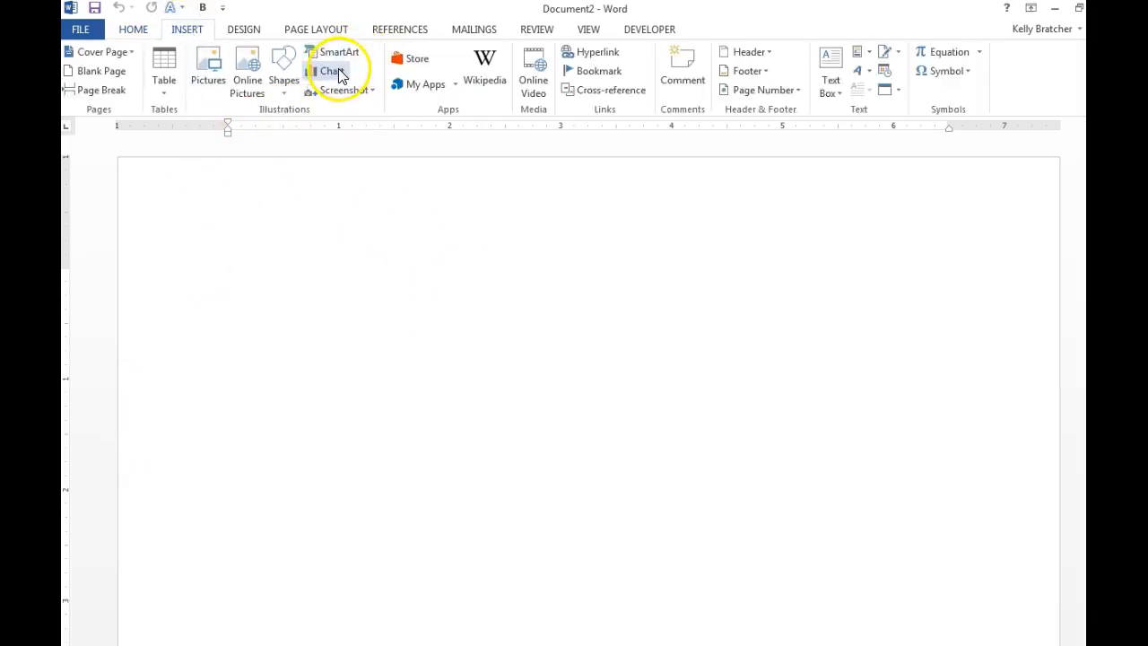
left_click(328, 72)
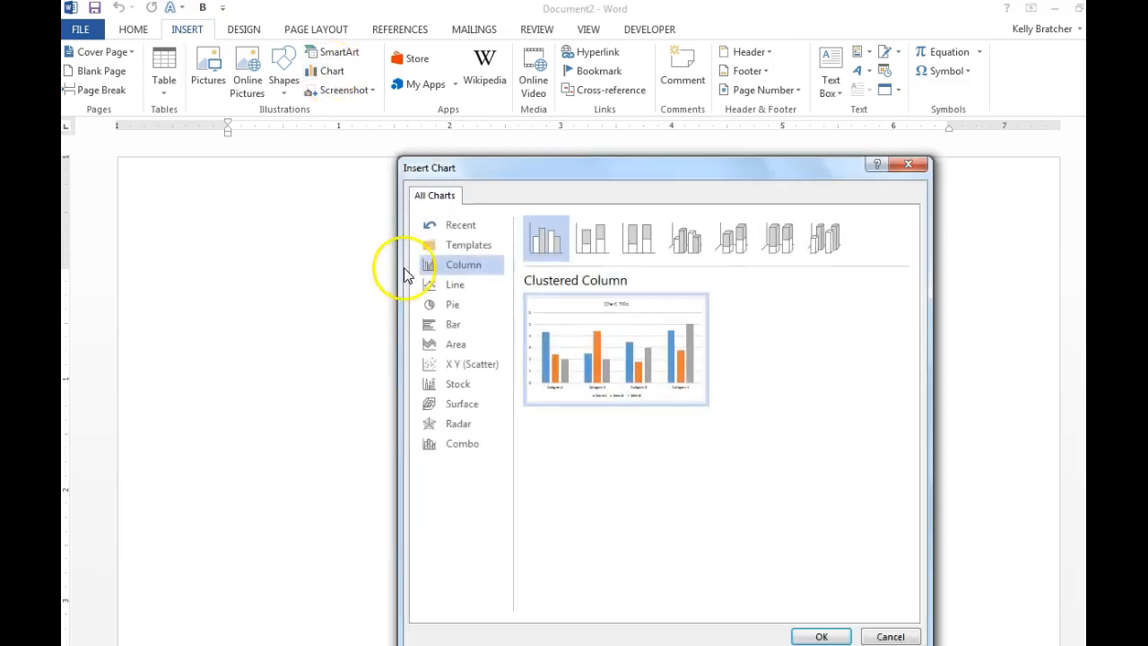
mouse_move(822, 237)
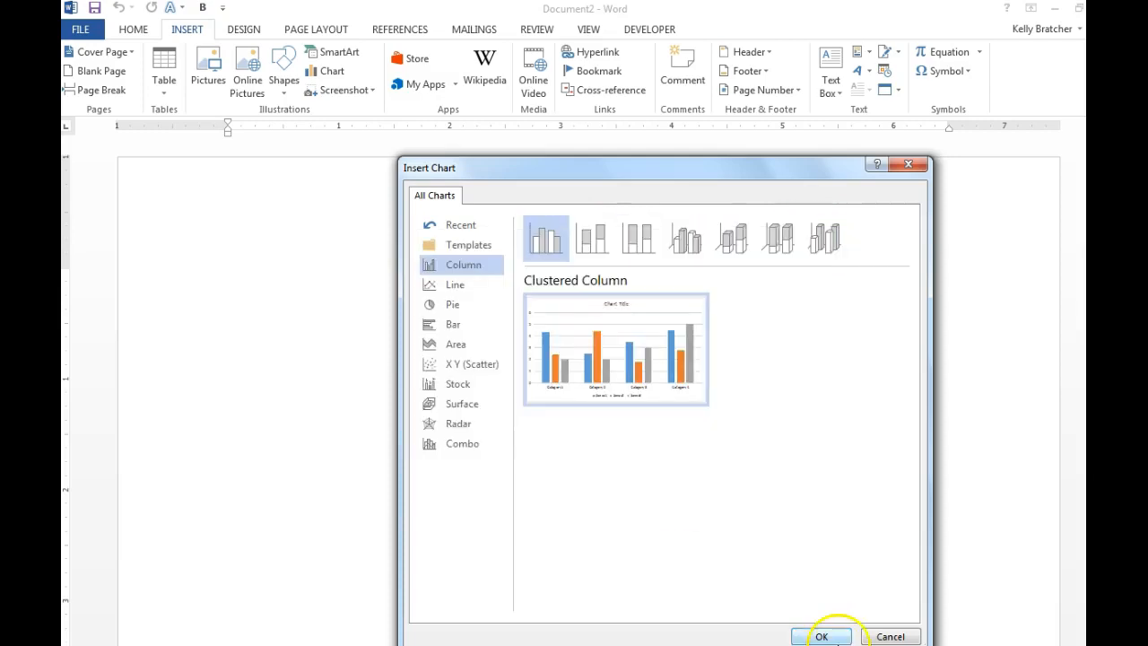
- Insert the clustered column chart and relabel its data sheet with High and MONDAY through THURSDAY
left_click(821, 635)
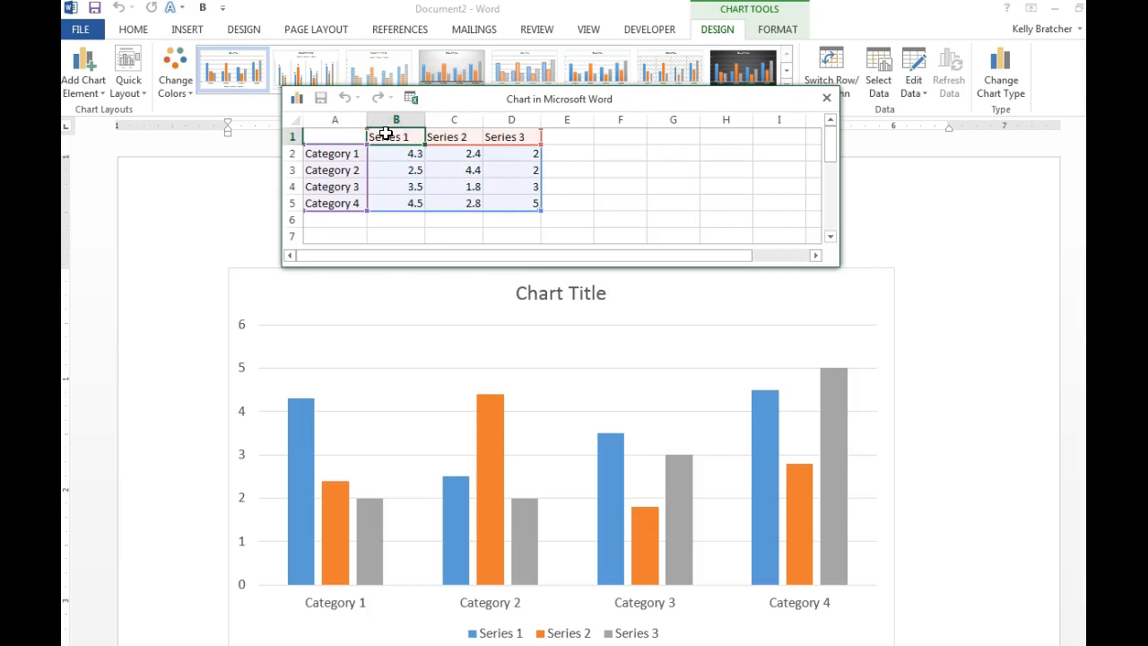
type("High")
left_click(454, 136)
type("LOW")
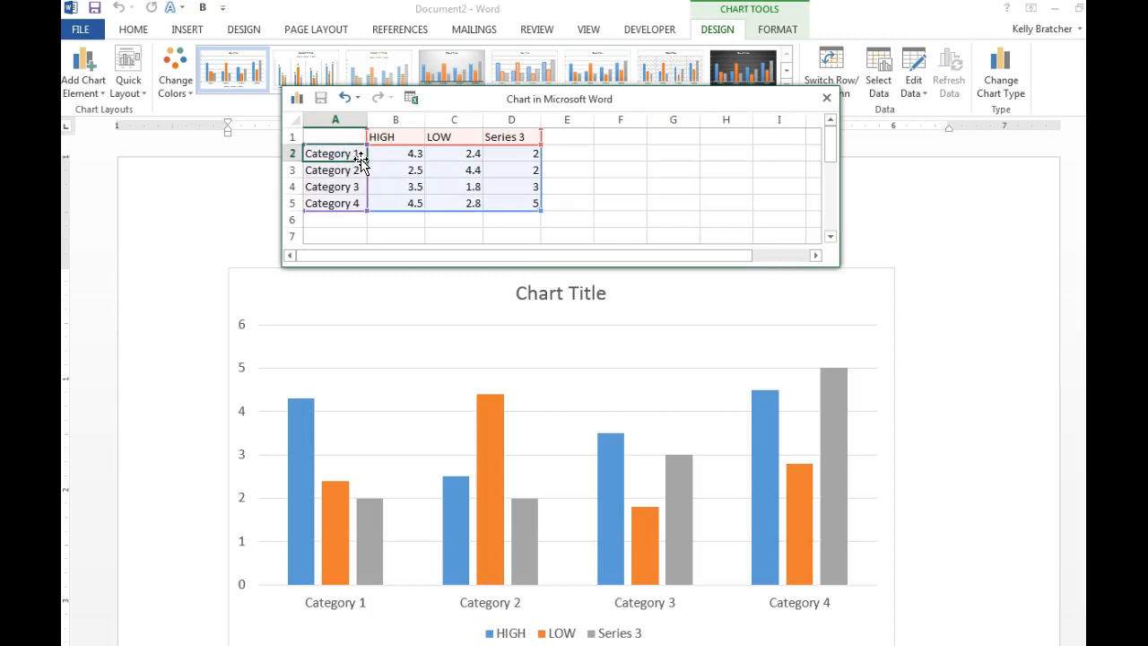
type("MONDAY")
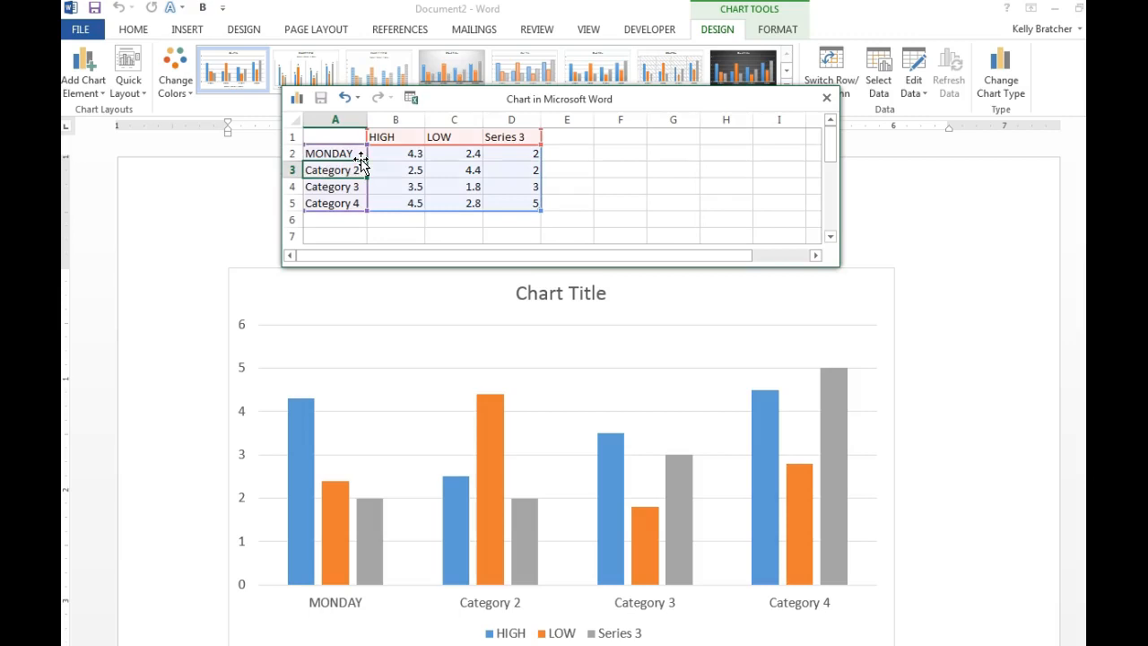
type("TUESDAY")
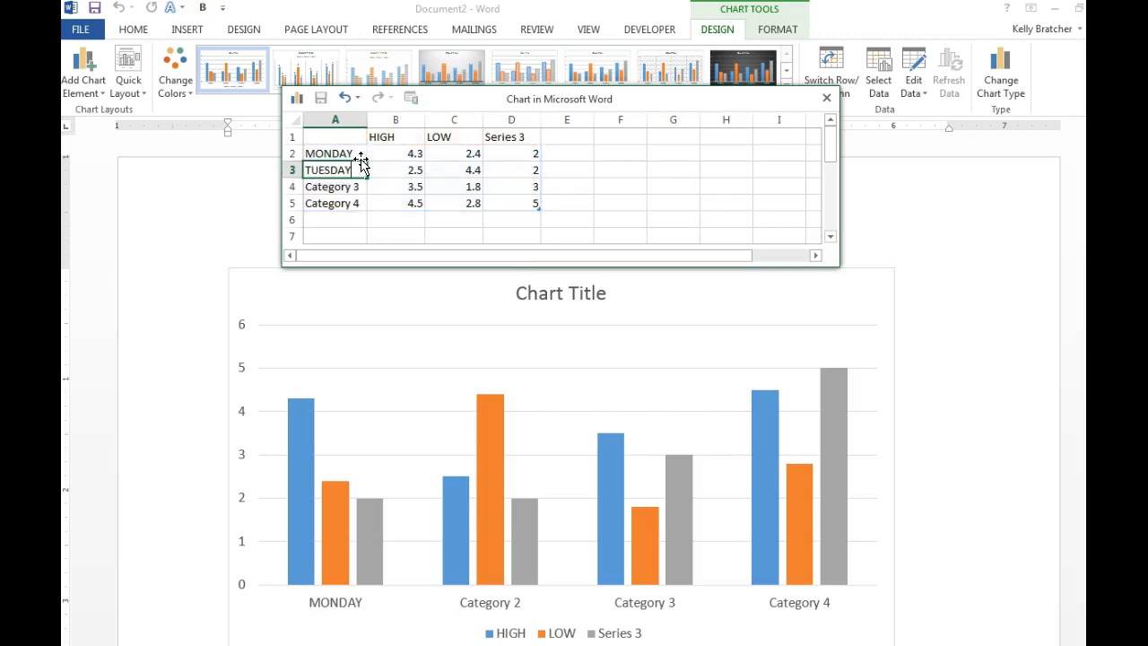
type("WEDNESDAY")
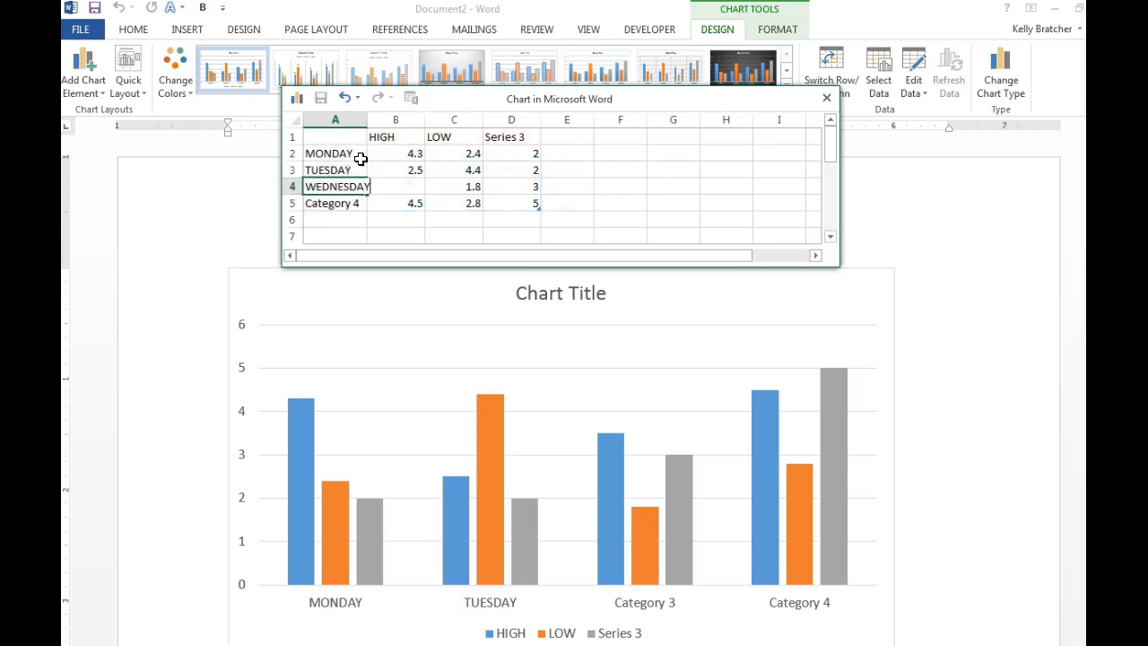
type("THURS")
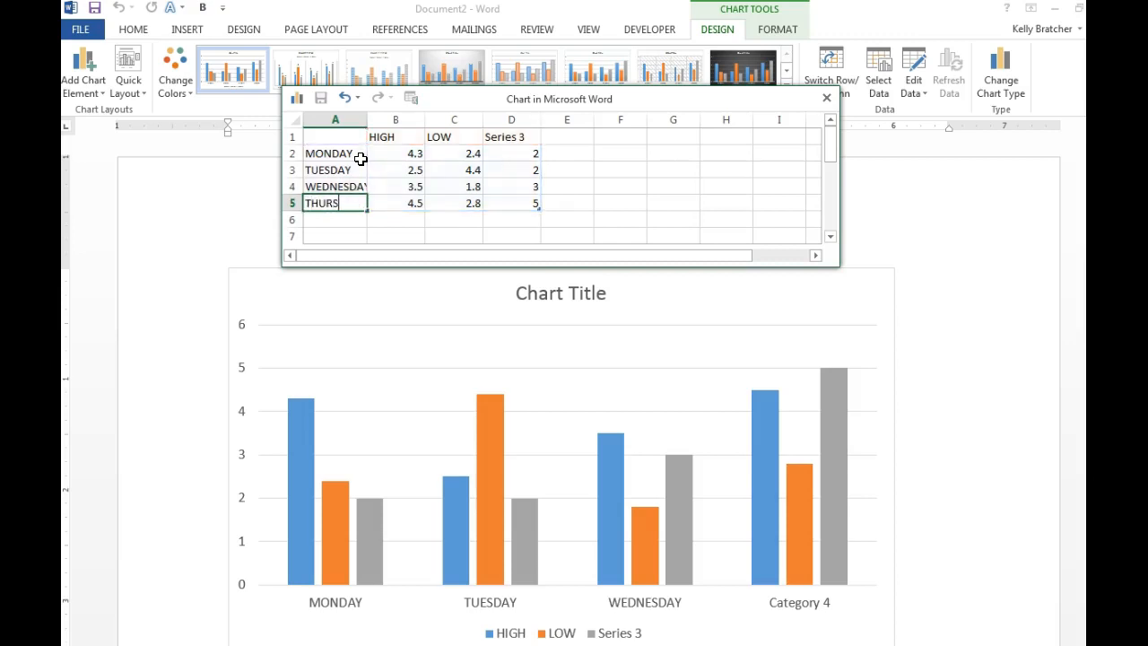
type("S")
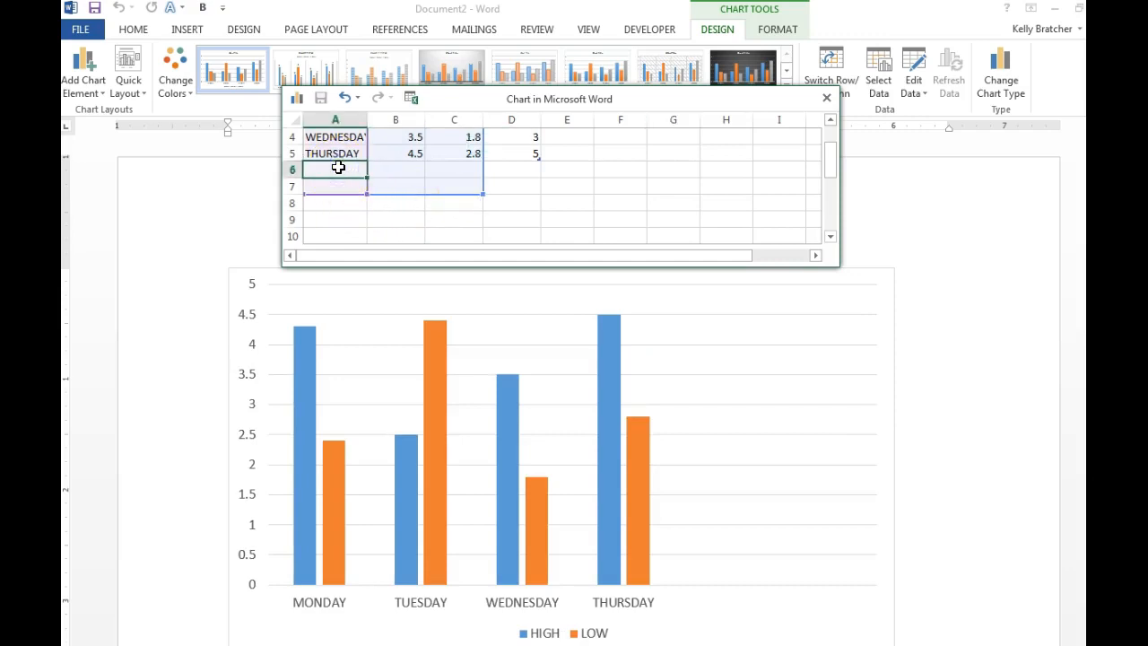
- Add FRIDAY, SATURDAY and SUNDAY categories below THURSDAY in the chart data sheet
type("FRIDAY")
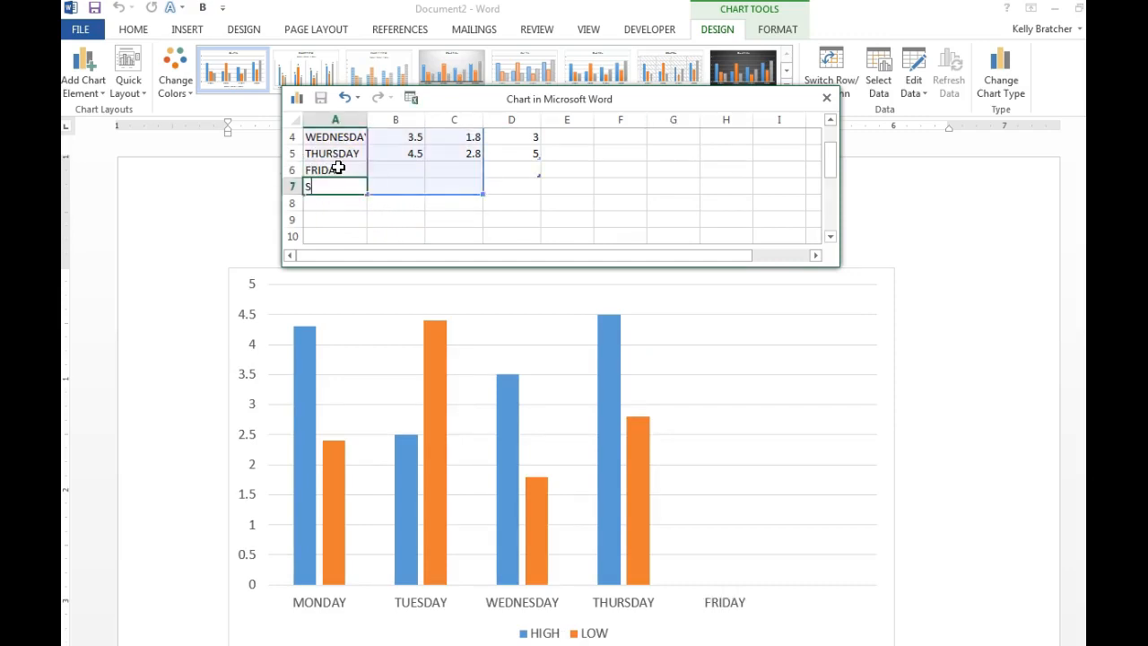
type("SATURDAY")
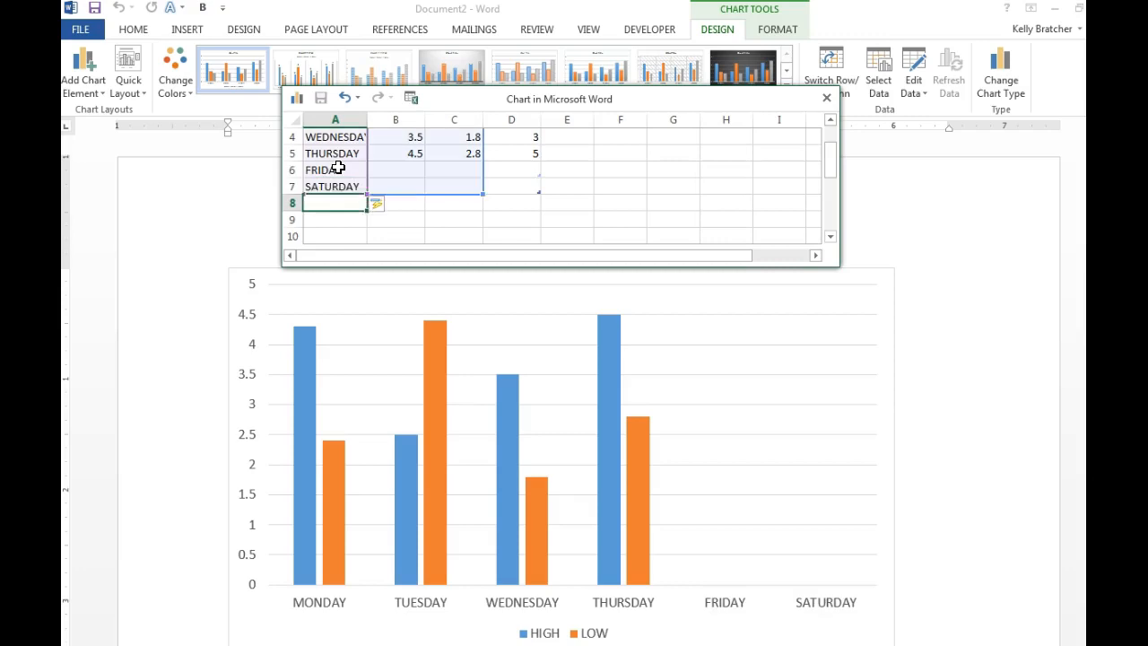
left_click(599, 202)
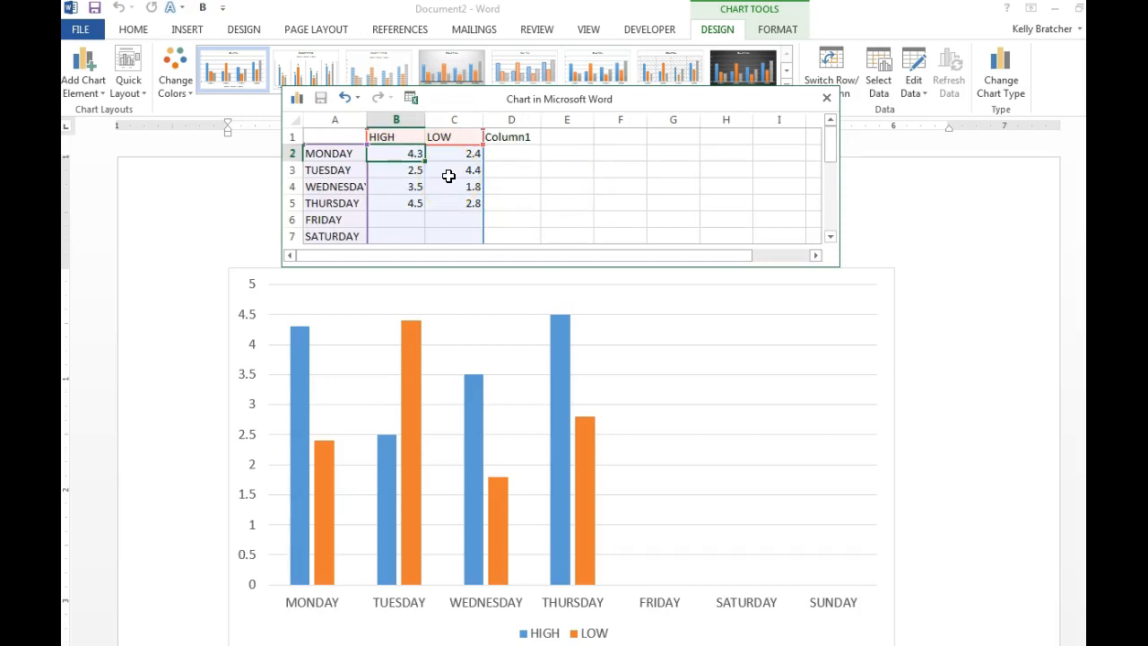
- Enter the week's HIGH and LOW temperatures (89, 61, 86, 88, 55, 85...) and close the data sheet
type("89")
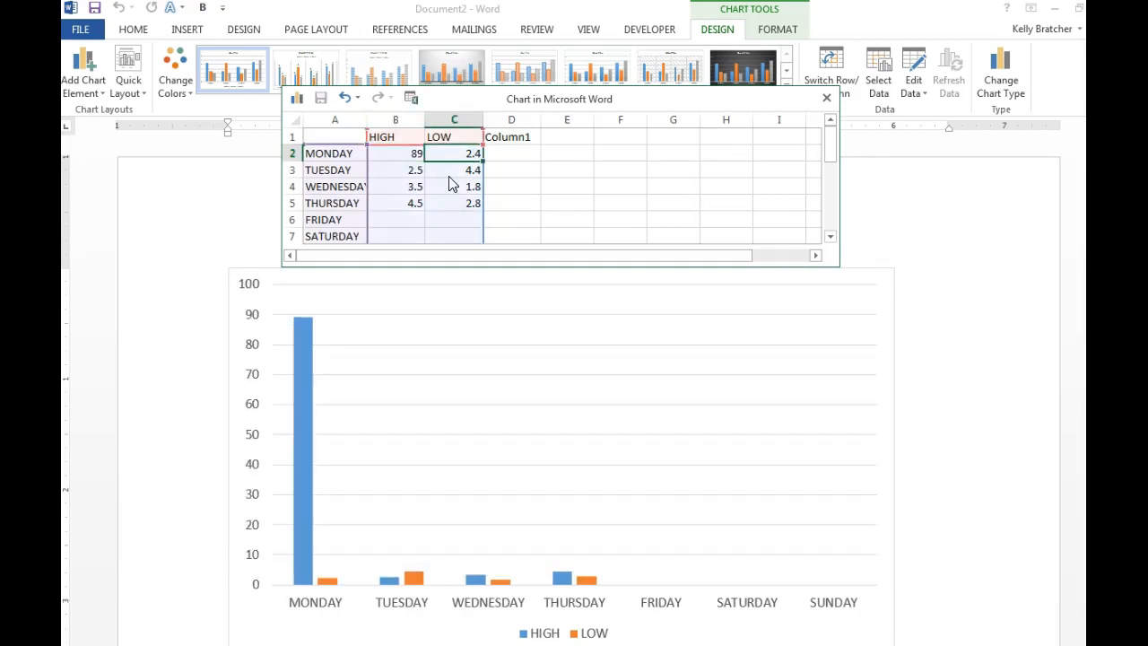
type("61")
left_click(395, 219)
type("9")
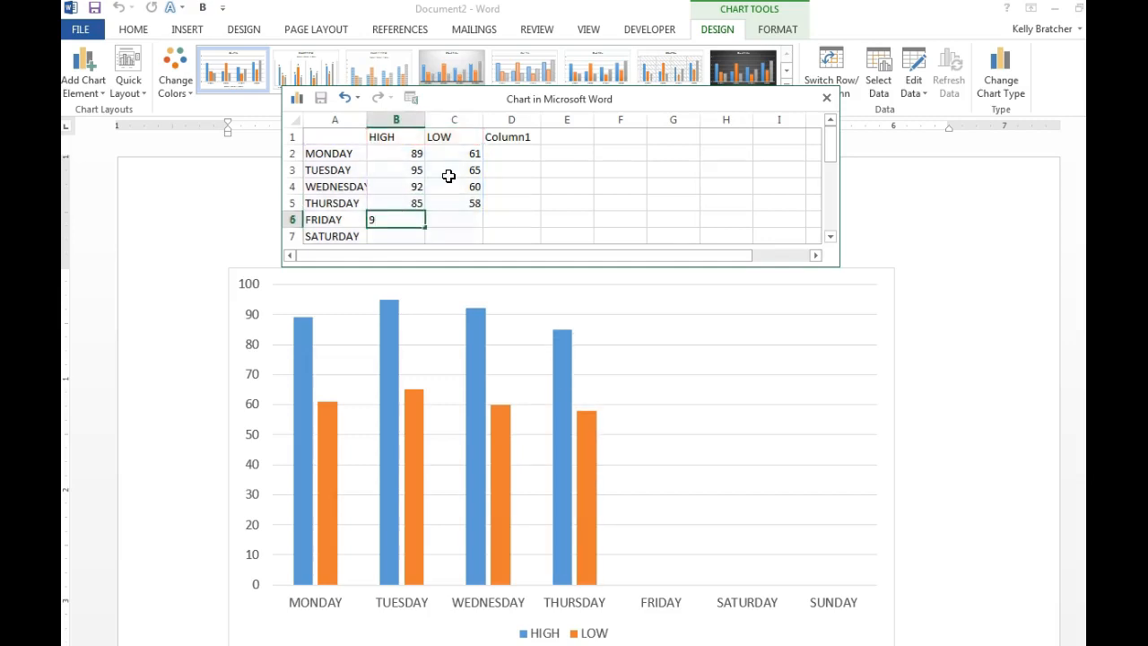
type("8")
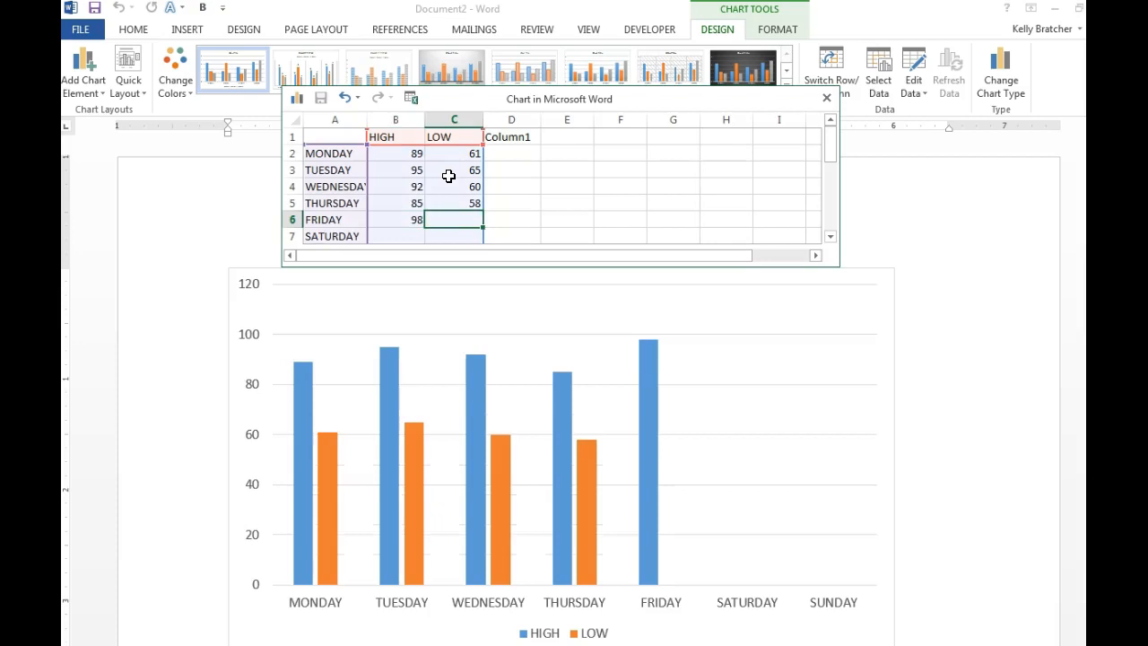
type("65")
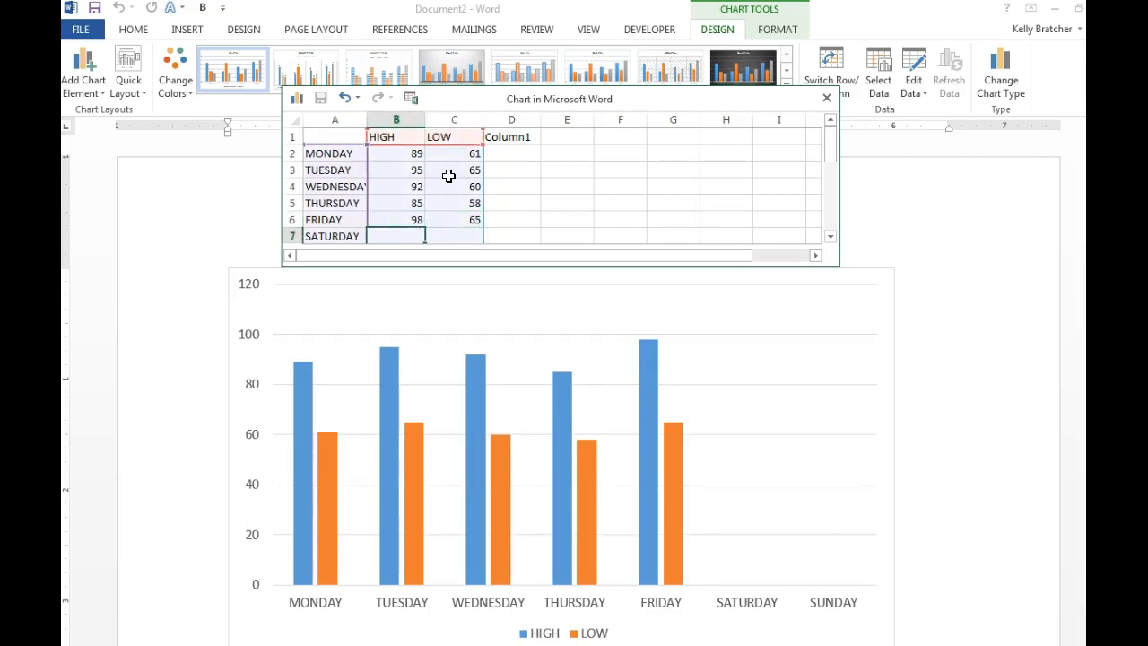
type("88")
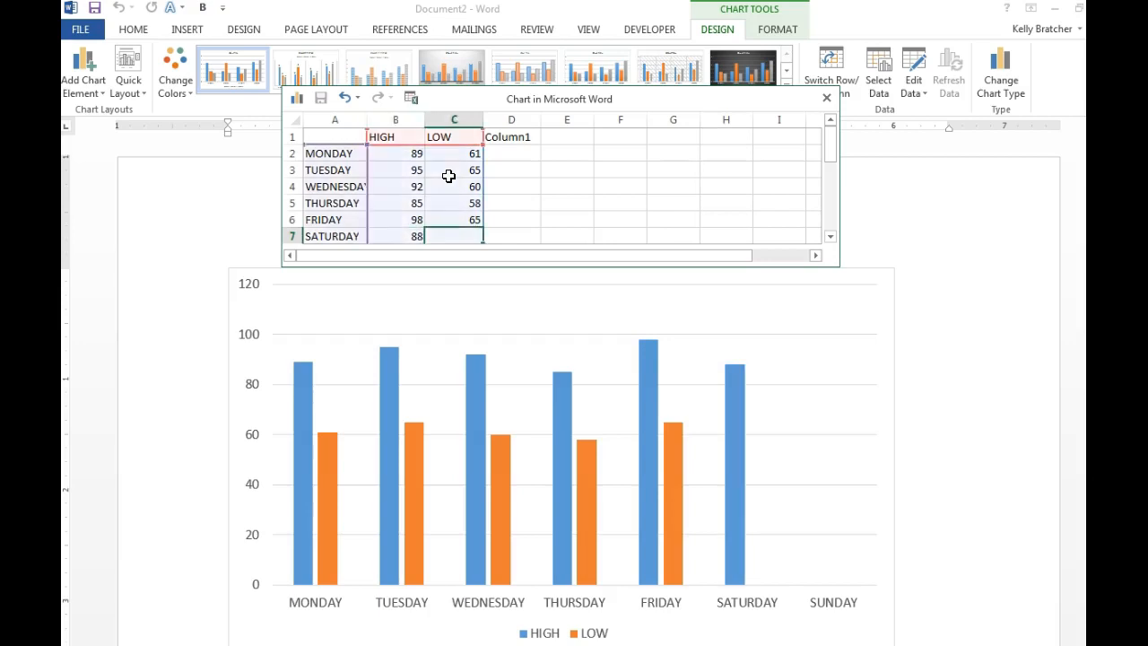
type("55")
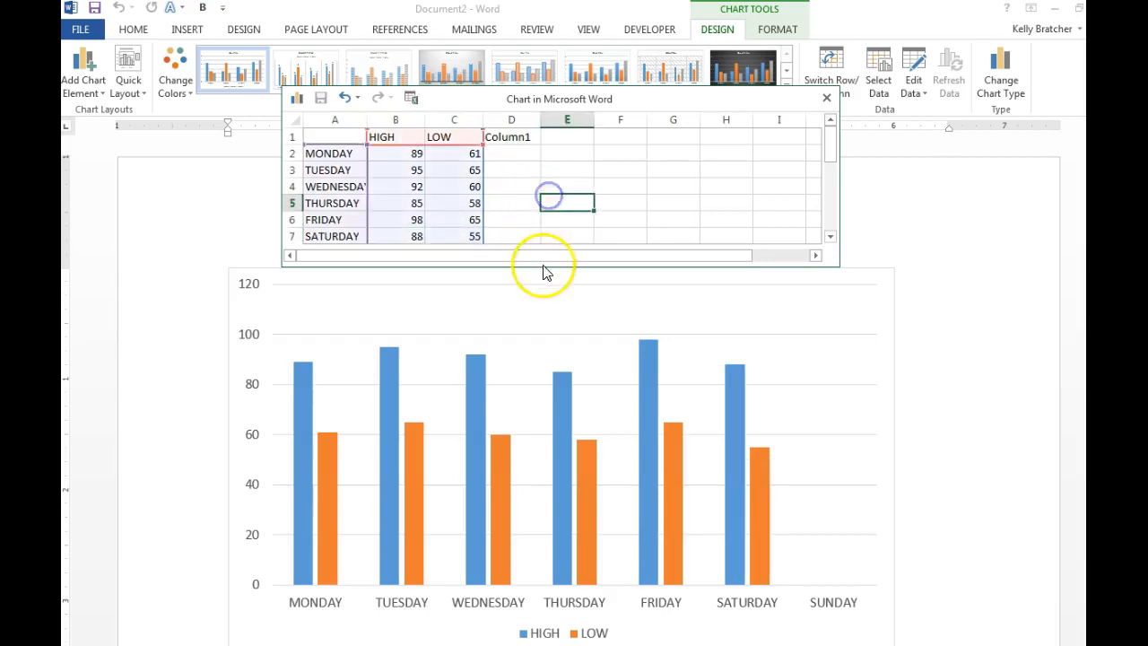
mouse_move(821, 177)
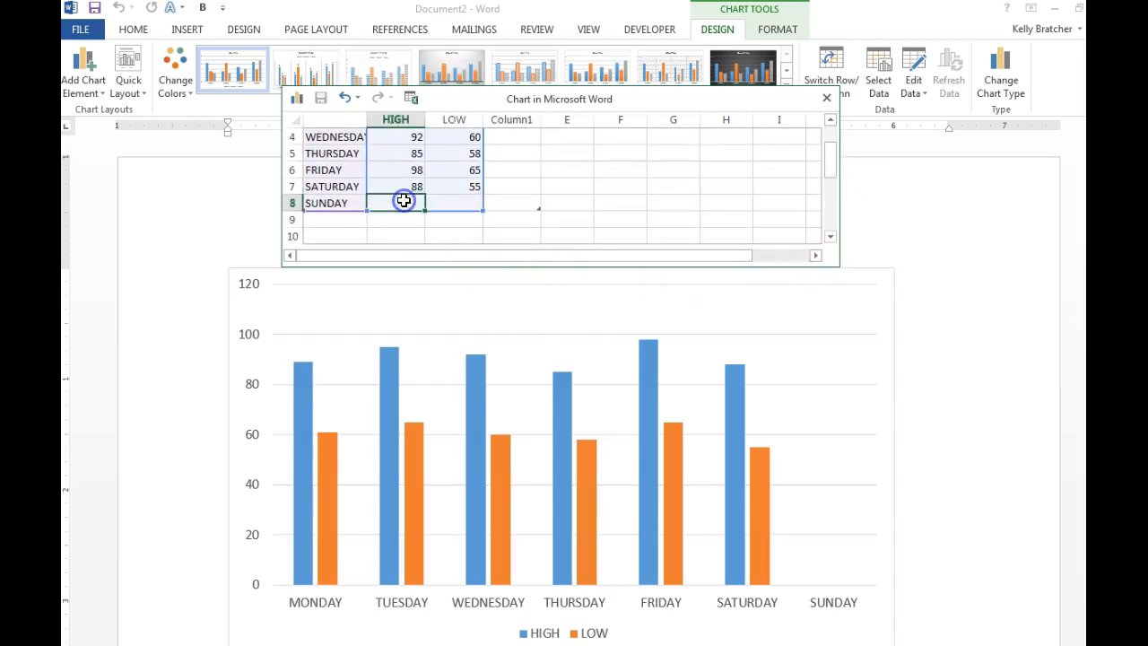
type("85")
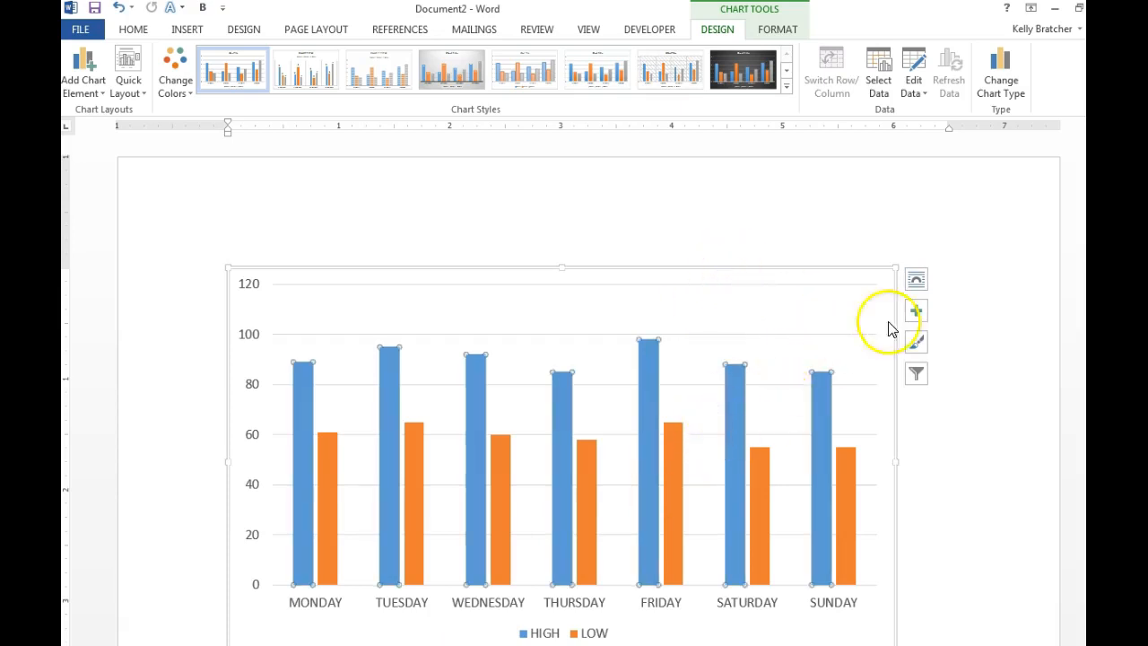
- Add a chart title and data labels on every bar via Chart Elements
left_click(915, 312)
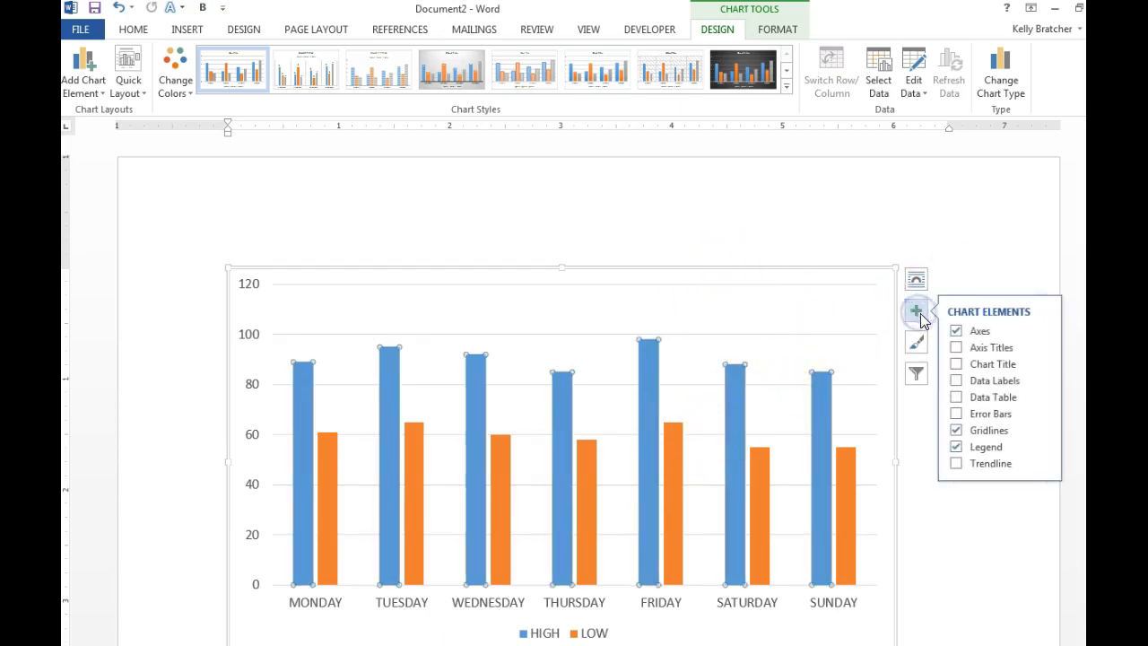
left_click(956, 362)
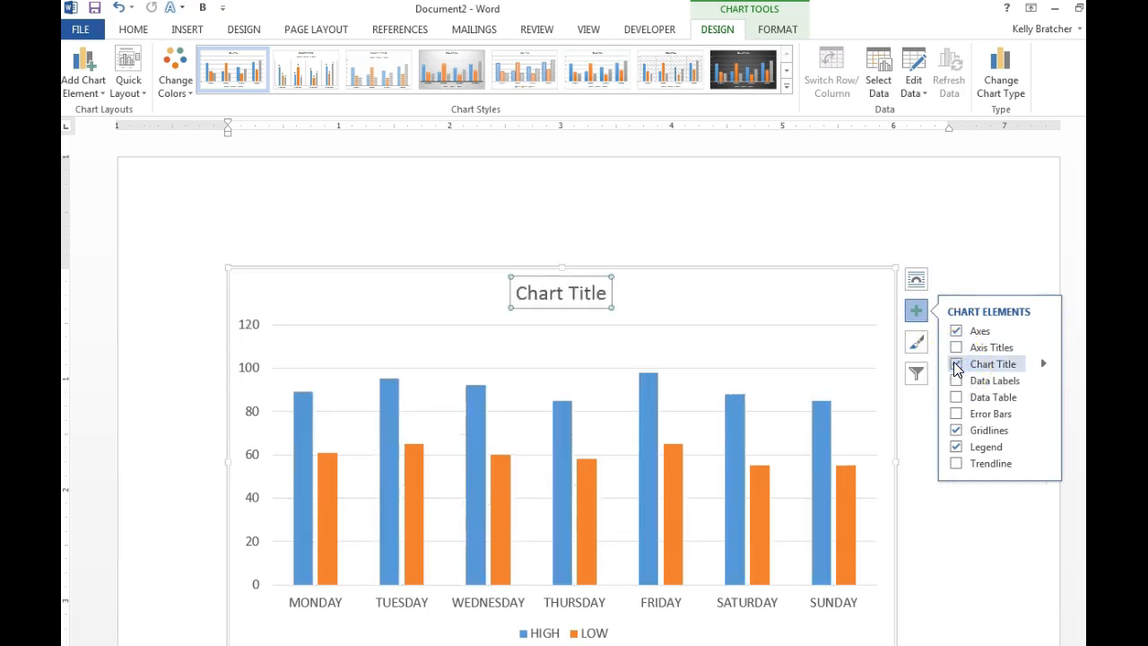
left_click(956, 380)
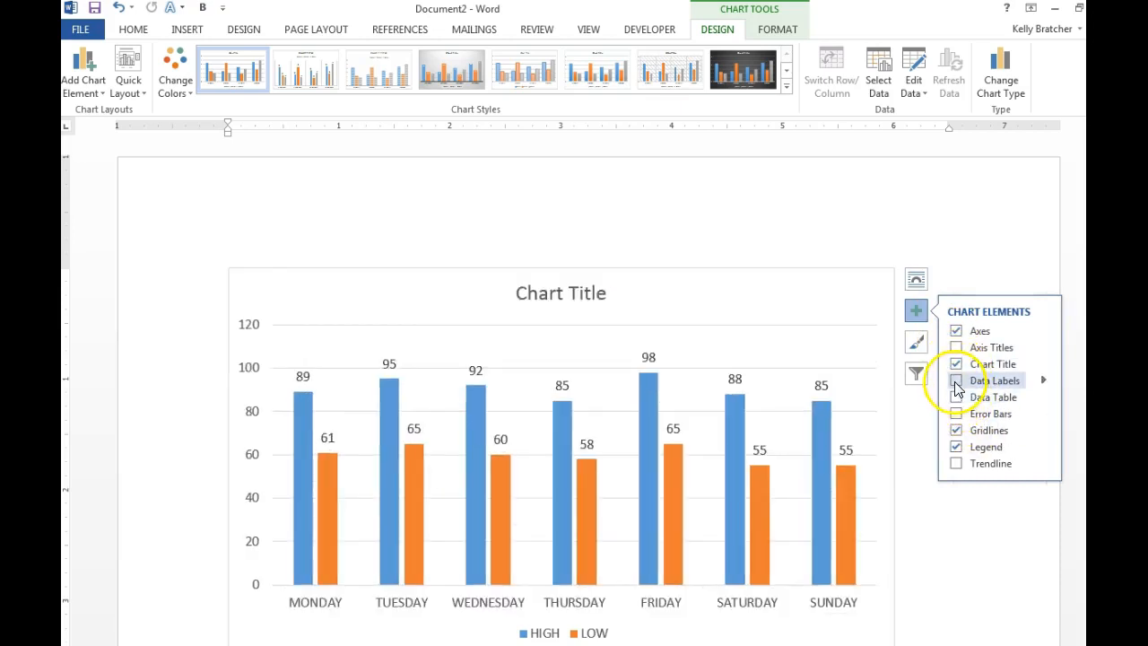
left_click(956, 380)
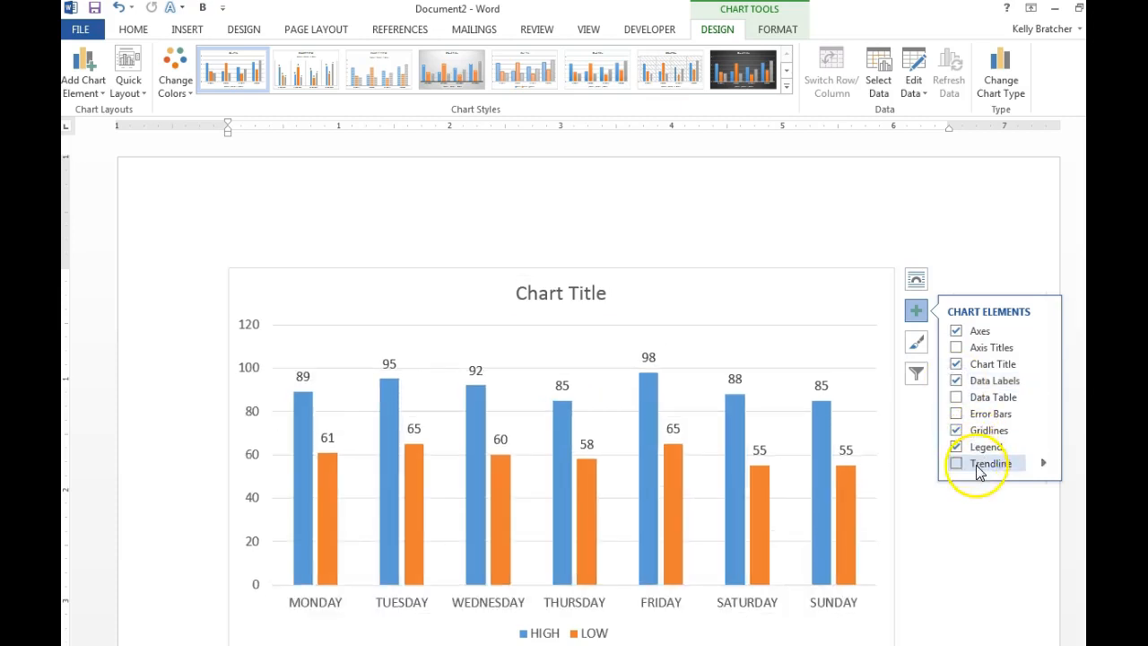
left_click(955, 362)
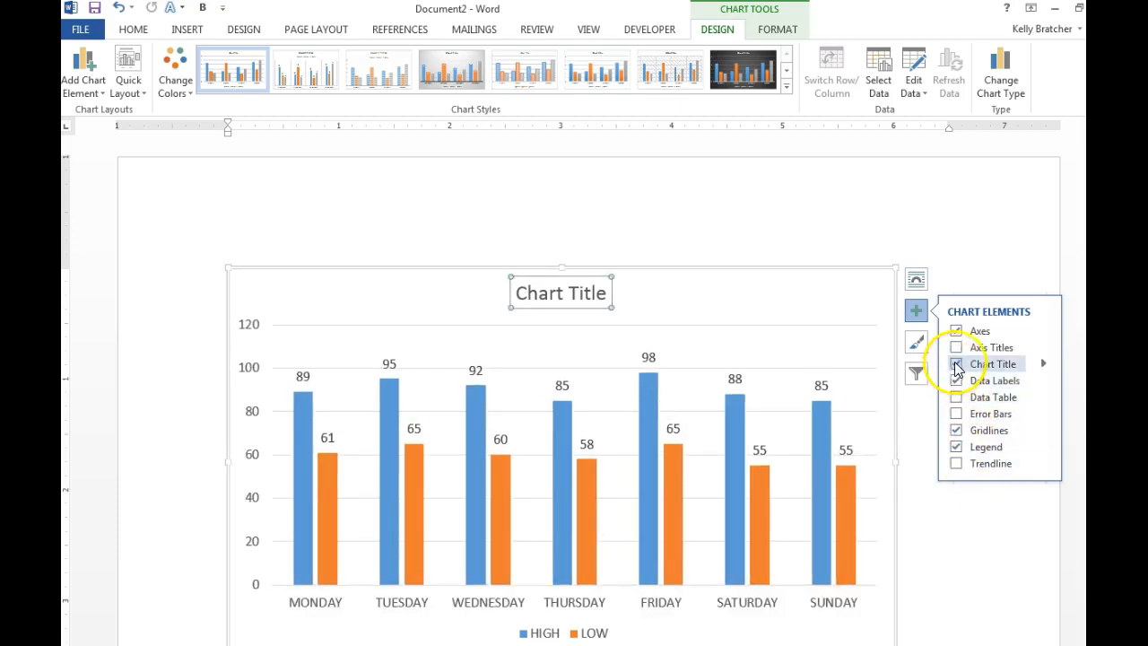
- Add Primary Horizontal and Primary Vertical axis titles to the chart
left_click(956, 362)
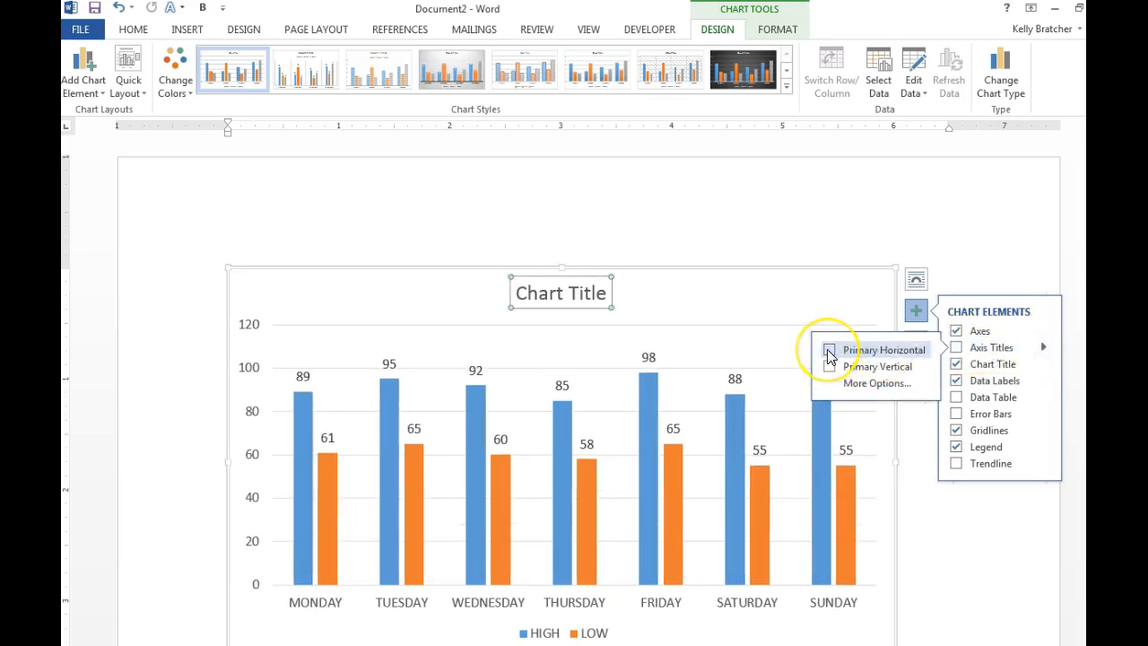
left_click(829, 350)
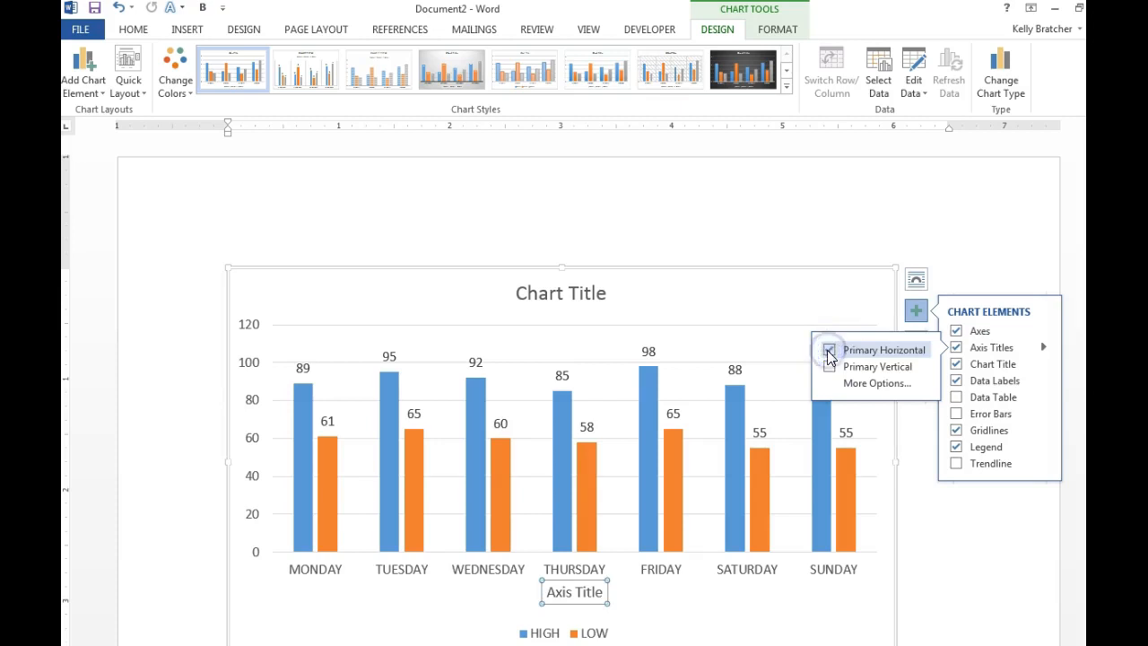
left_click(876, 365)
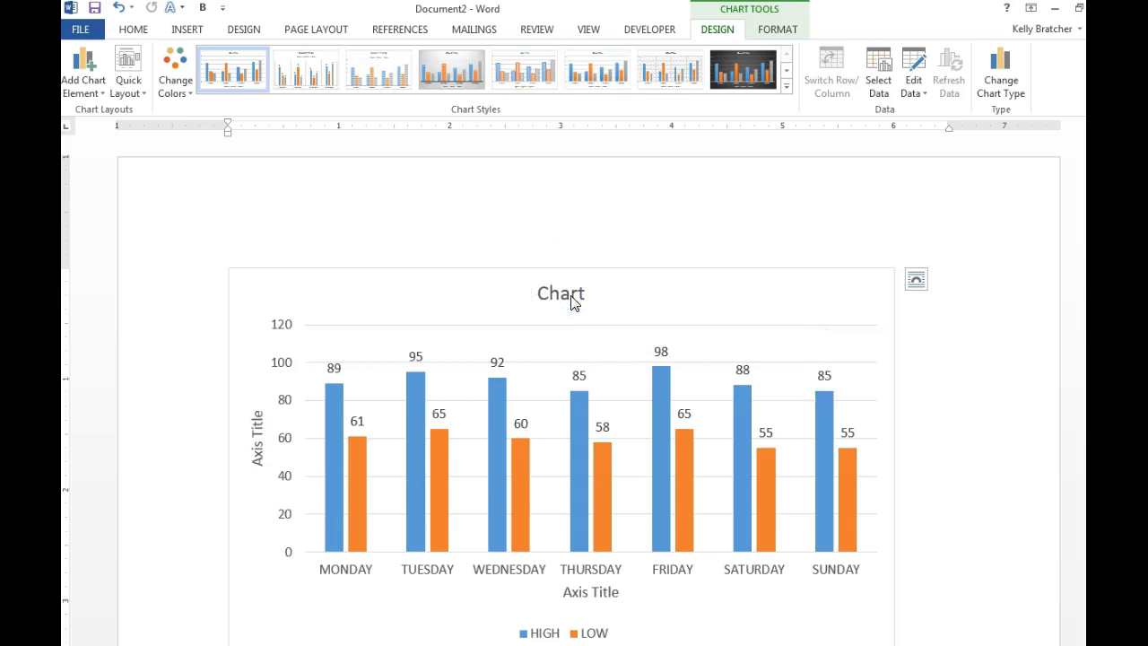
- Retitle the chart 'Weather for the week of 8-3'
left_click(559, 292)
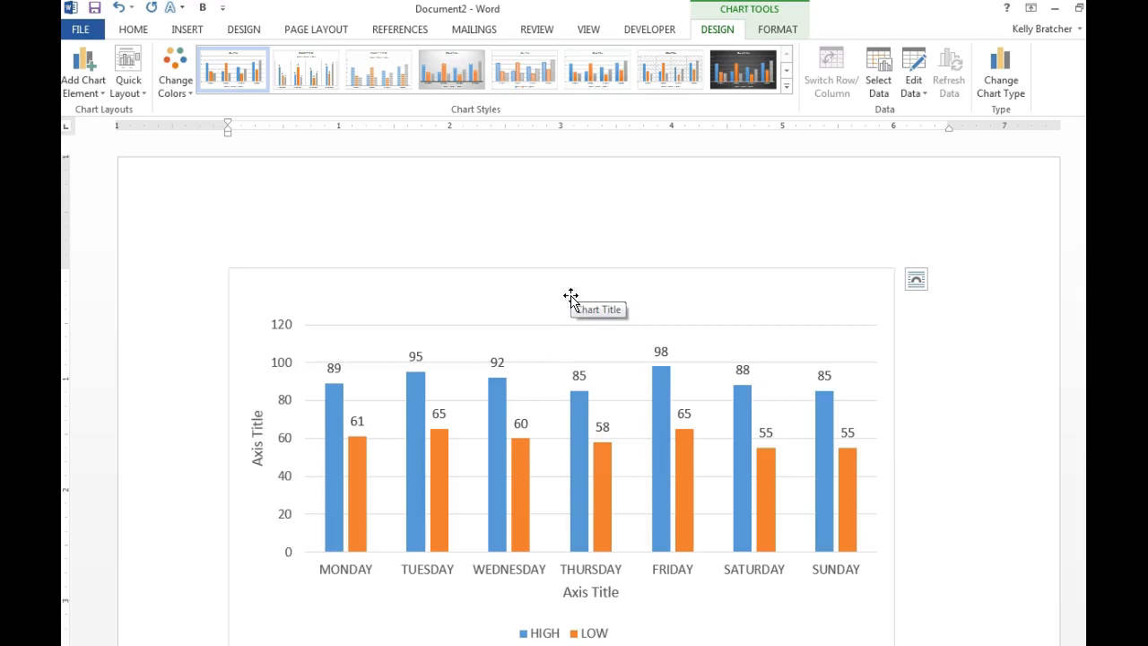
type("Weatch")
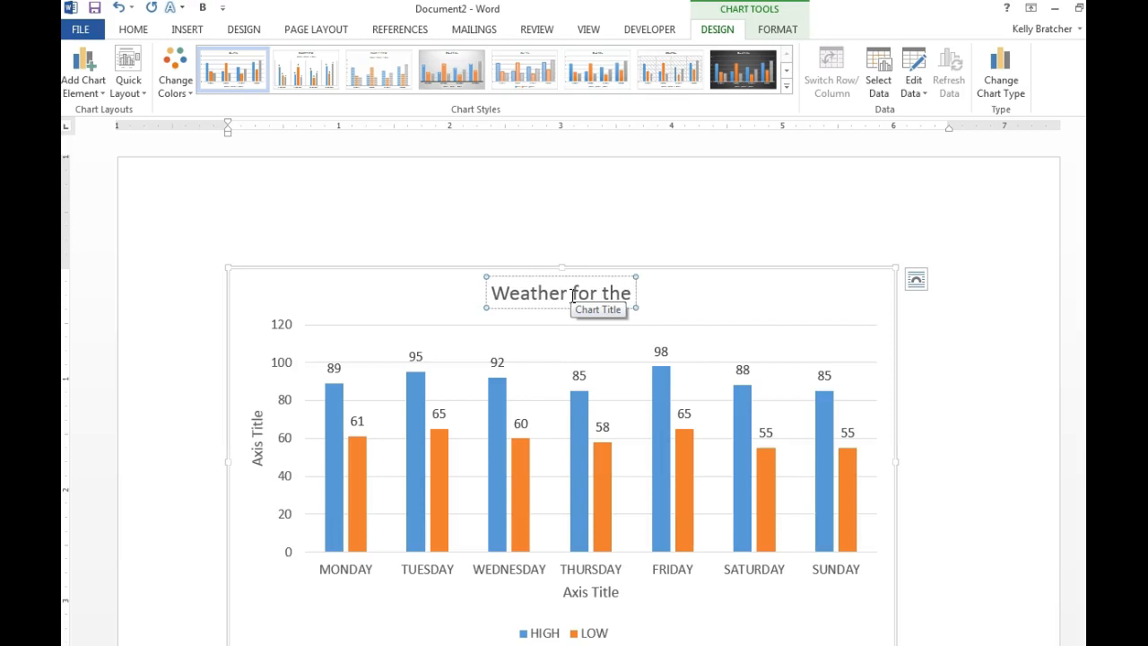
type("week of")
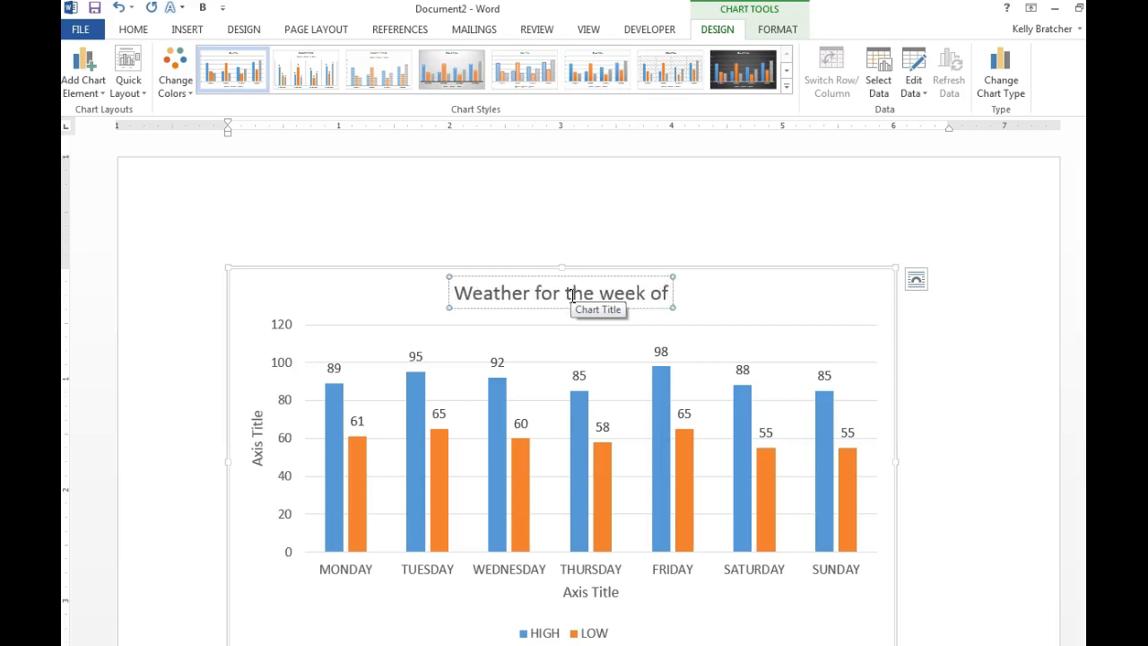
type("8-3")
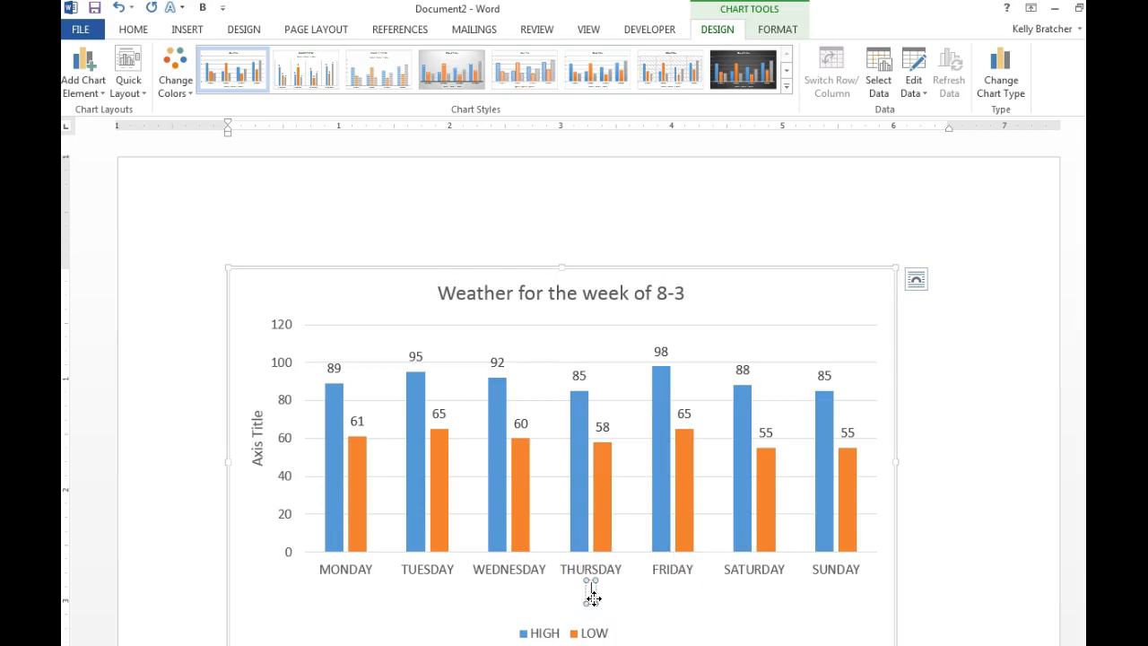
- Name the horizontal axis 'Days of the Week' and begin the vertical axis title
type("Days of the Week")
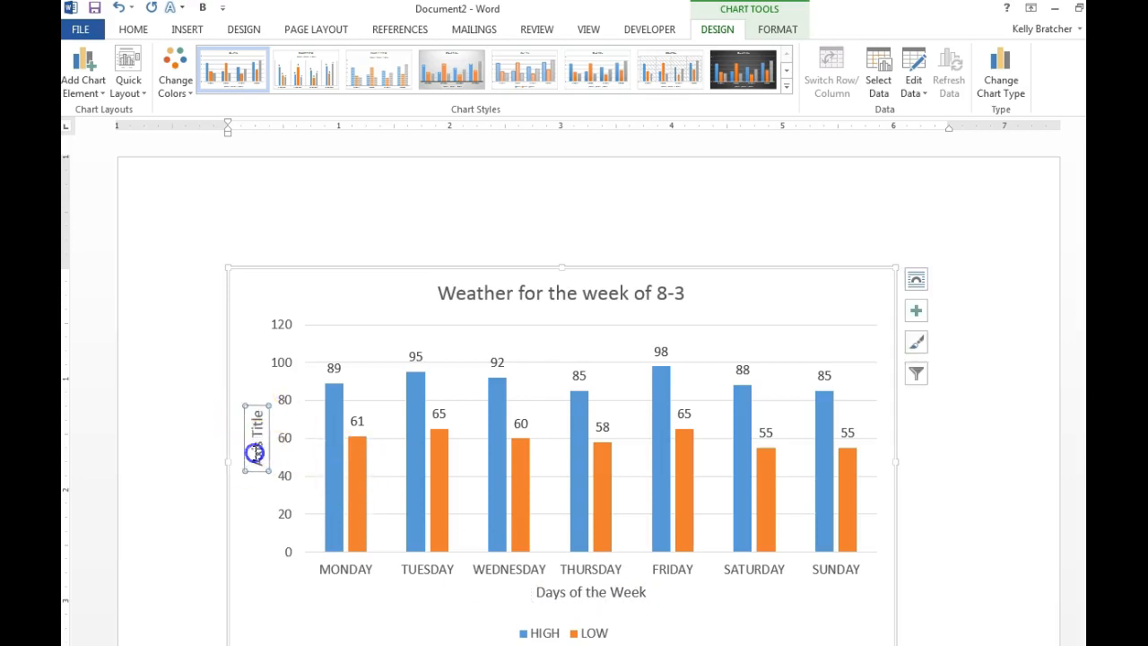
left_click(257, 439)
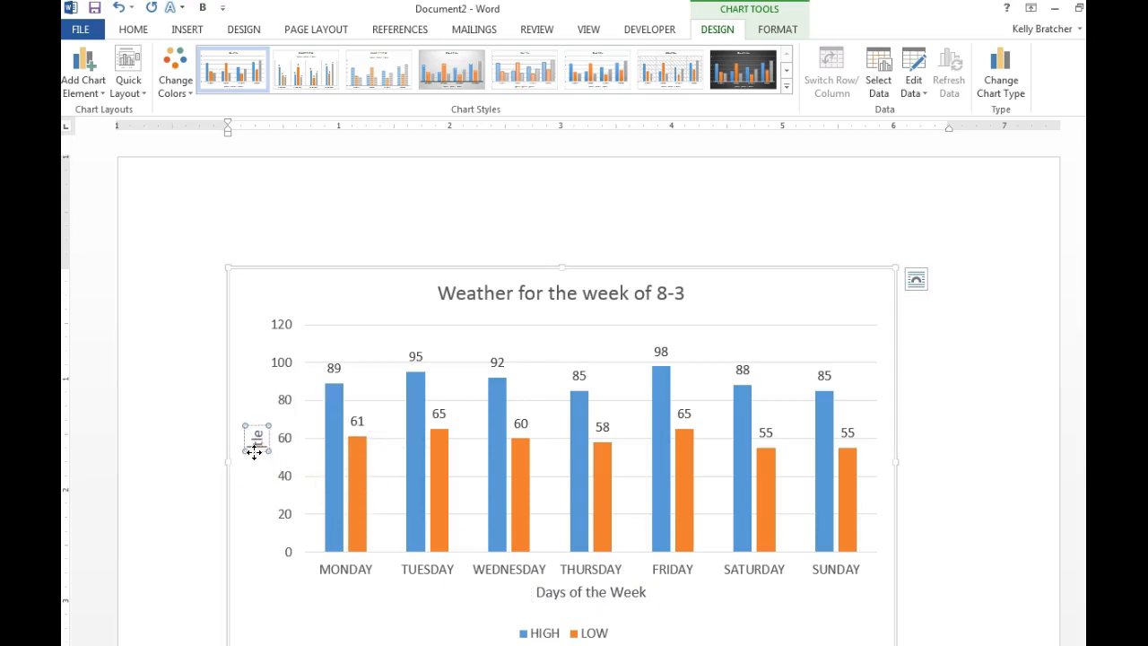
mouse_move(255, 439)
type("Temperature")
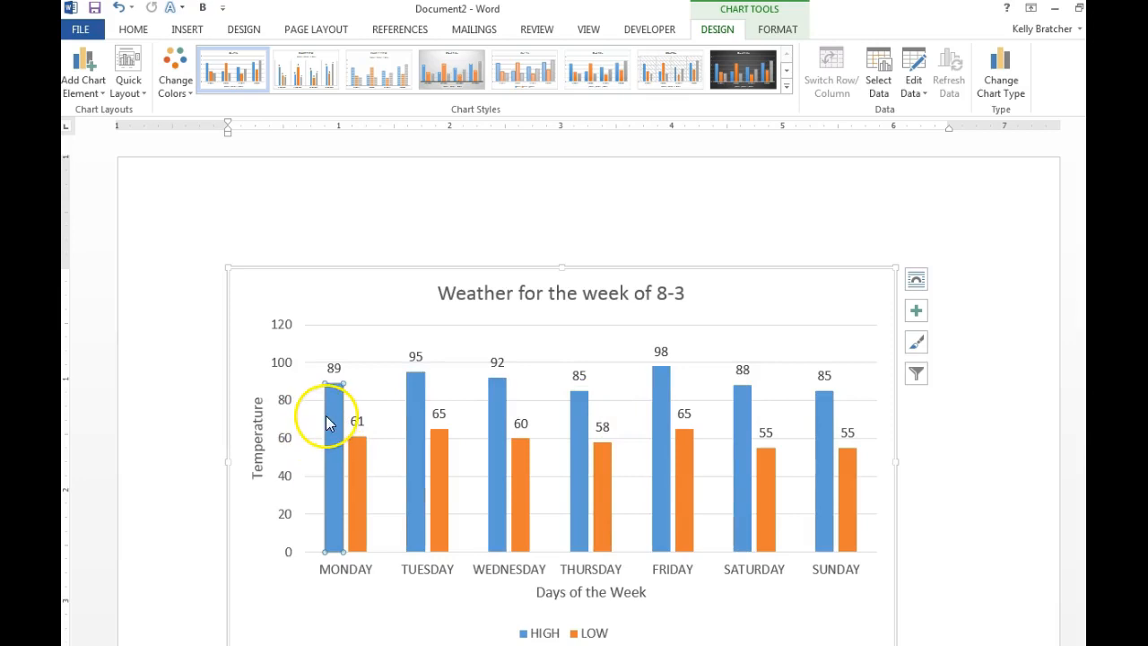
- Set Monday's HIGH bar to Picture or texture fill in Format Data Point, then switch to the weather site
right_click(333, 416)
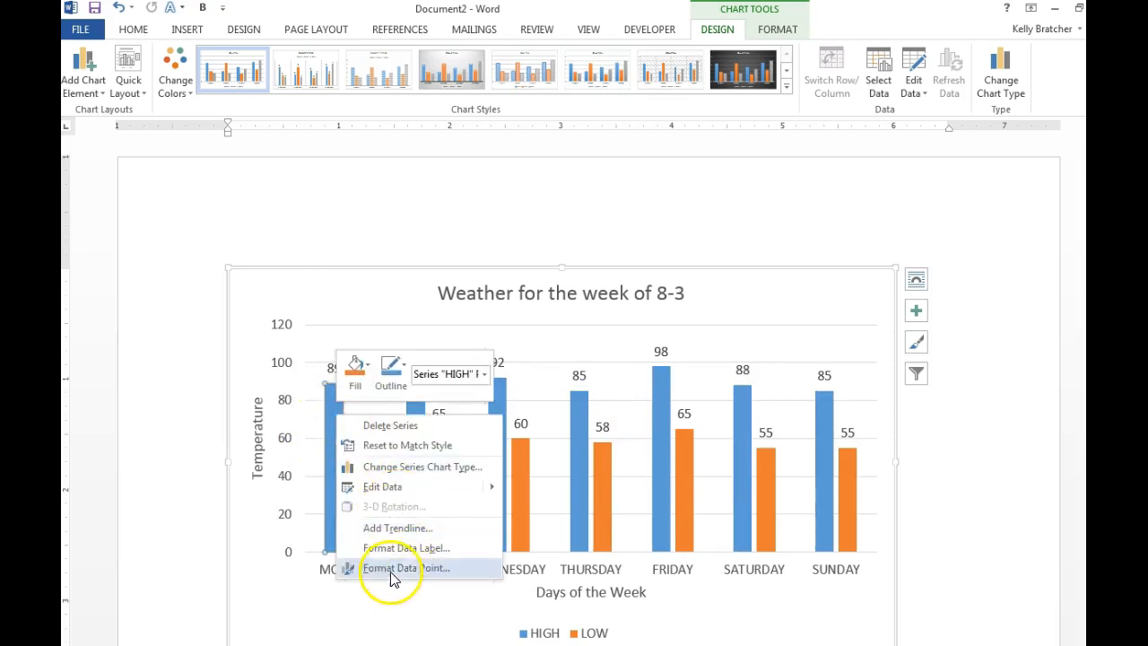
left_click(406, 567)
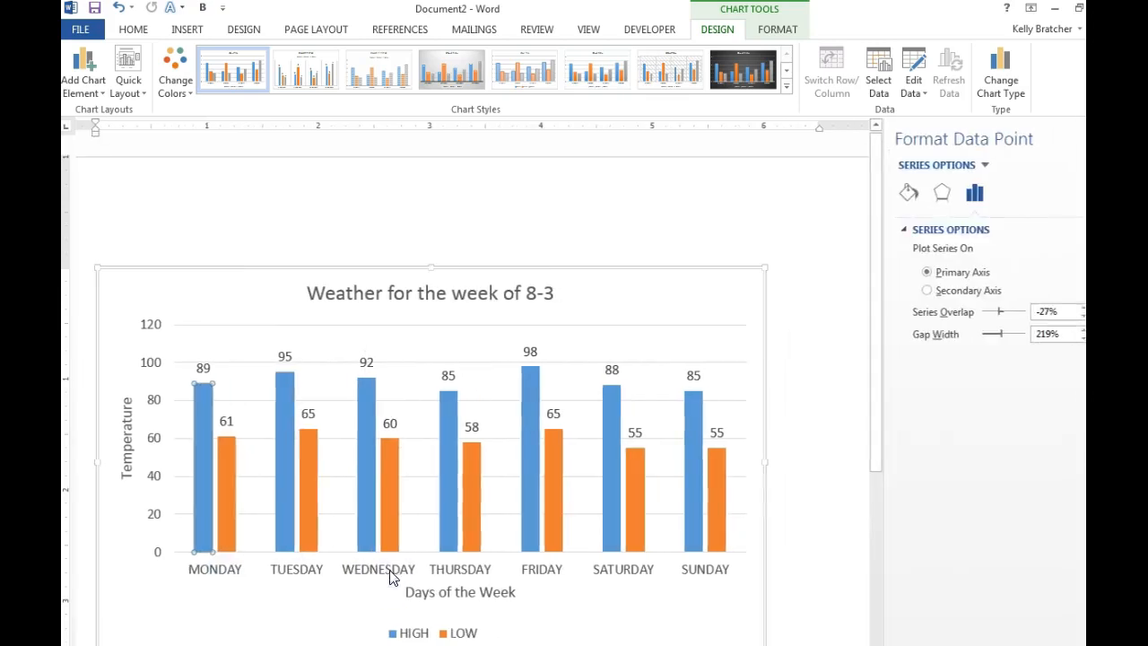
left_click(908, 194)
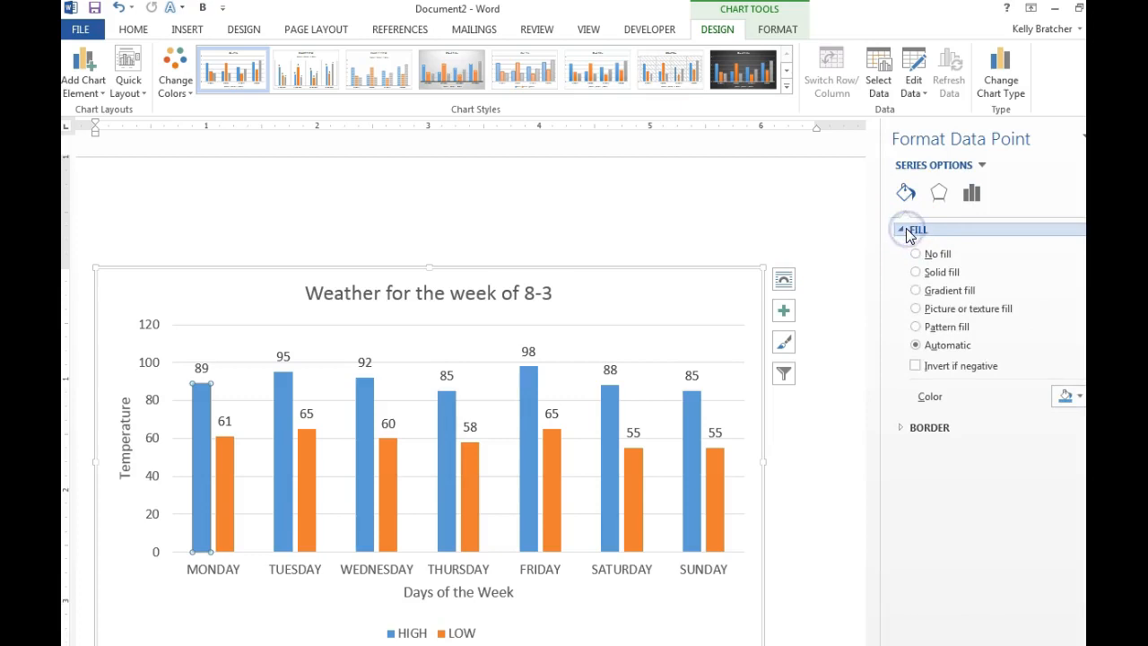
left_click(915, 308)
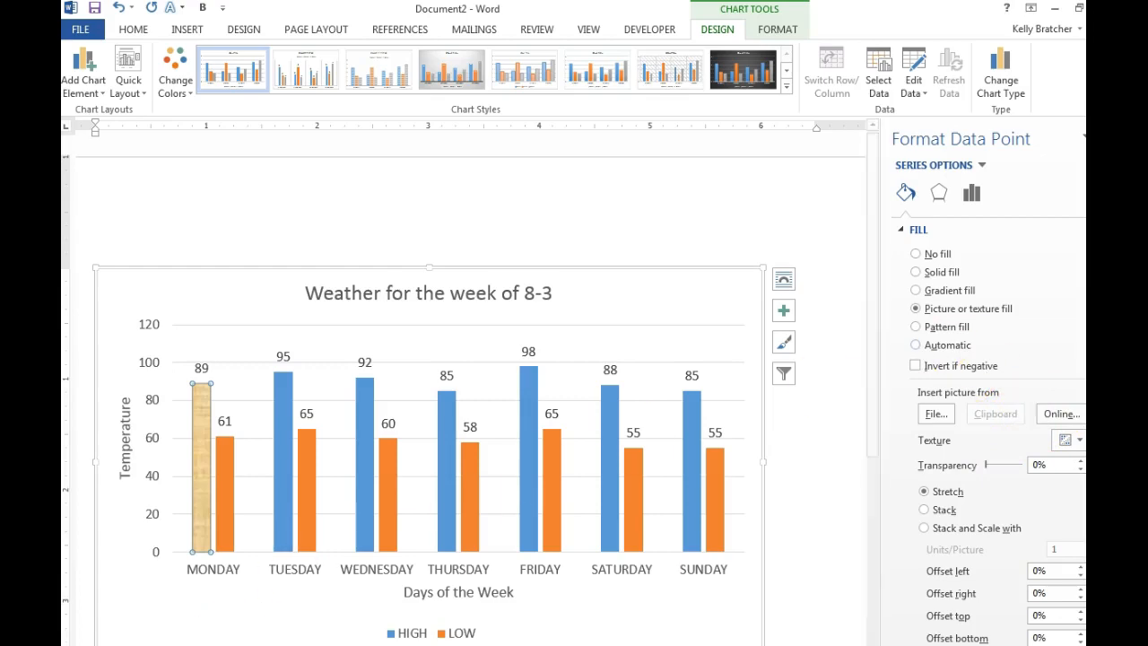
left_click(883, 7)
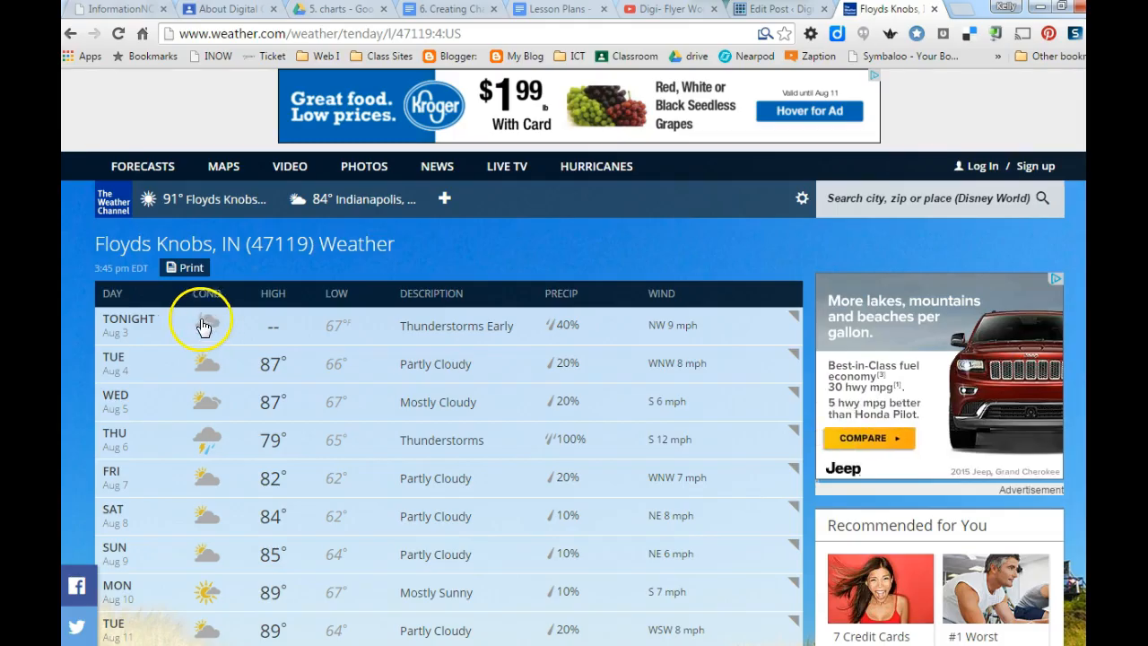
- Copy tonight's thunderstorm icon and fill Monday's bar with it from the Clipboard, stacked rather than stretched
right_click(201, 324)
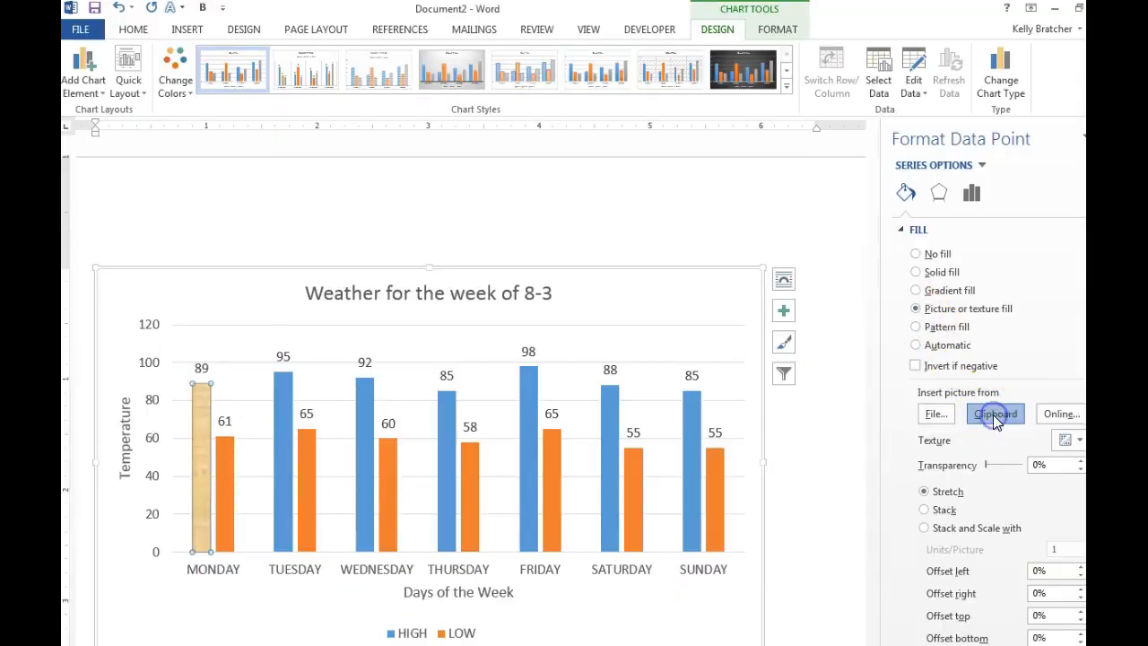
left_click(994, 413)
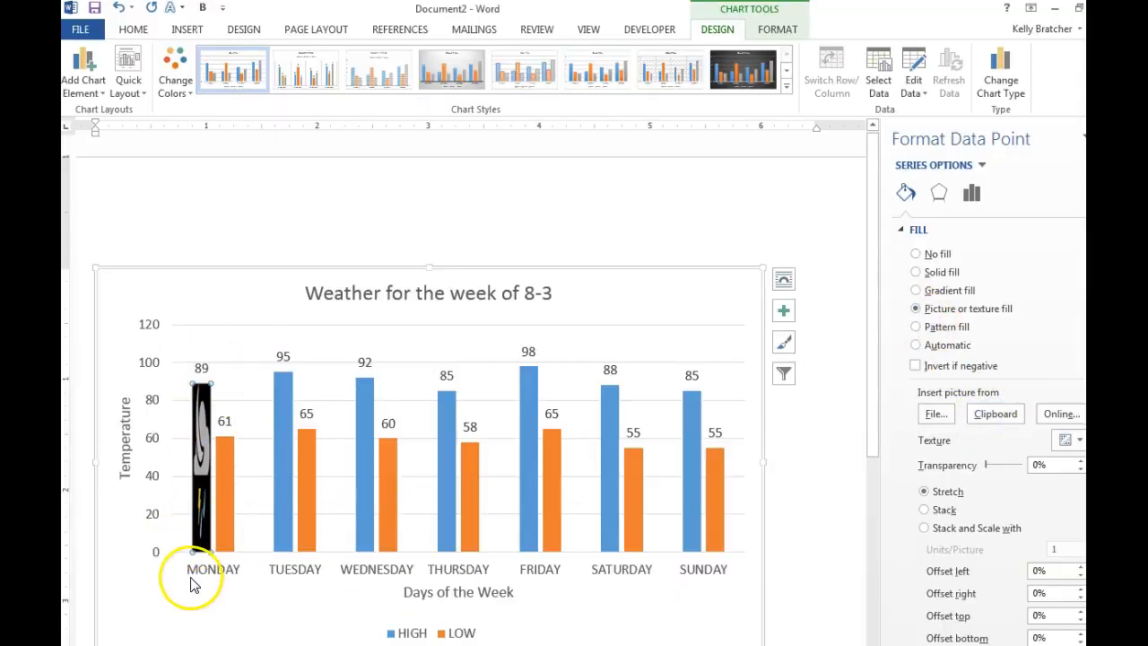
left_click(923, 510)
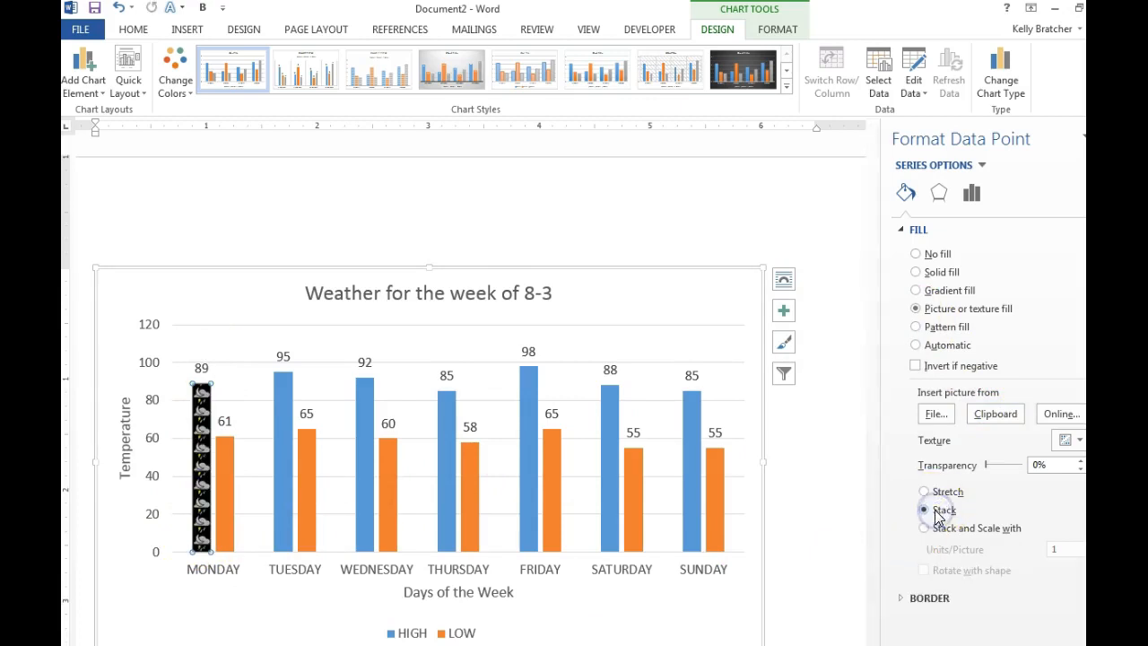